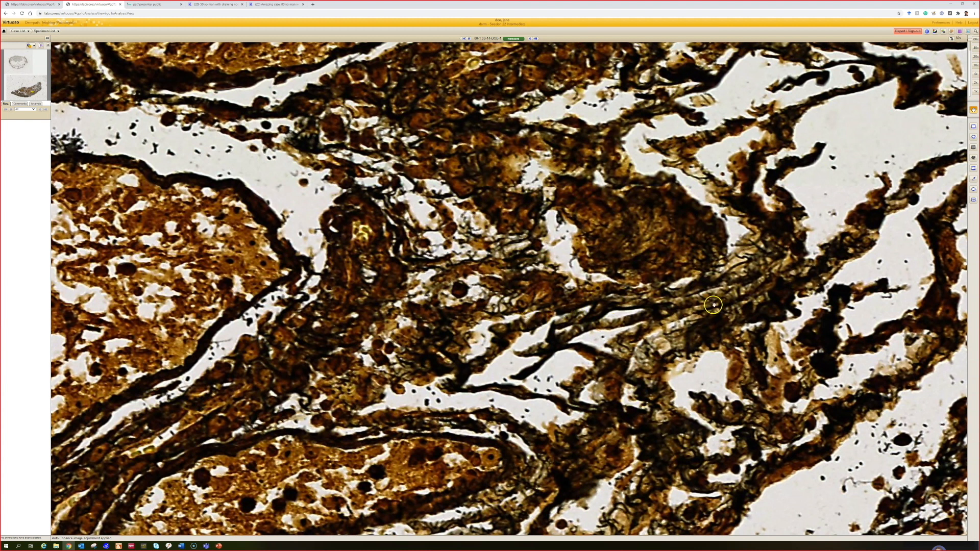
{"action": "mouse_move", "coordinate": [695, 418]}
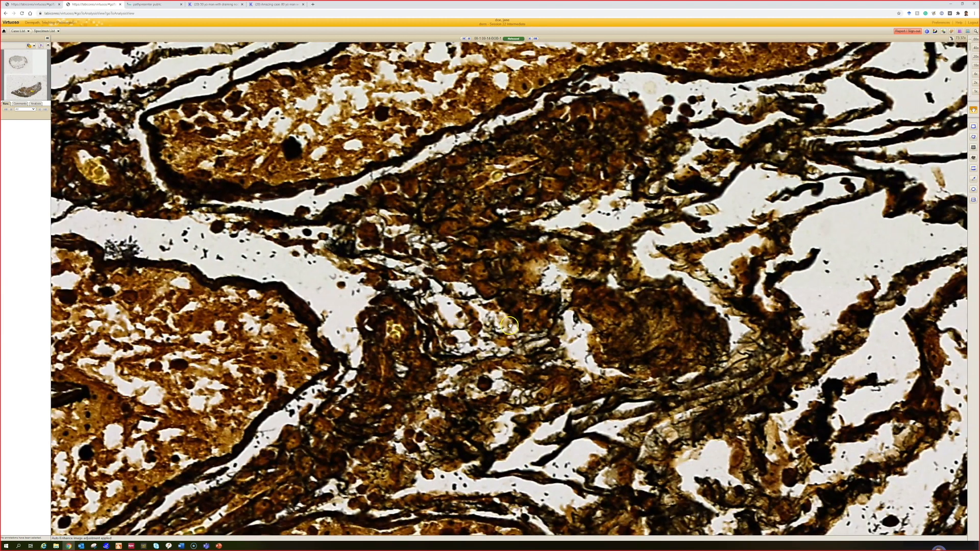
Pan the silver-stained spirochete section to bring a neighbouring tissue area into view
{"action": "scroll", "scroll_direction": "down", "scroll_amount": 3}
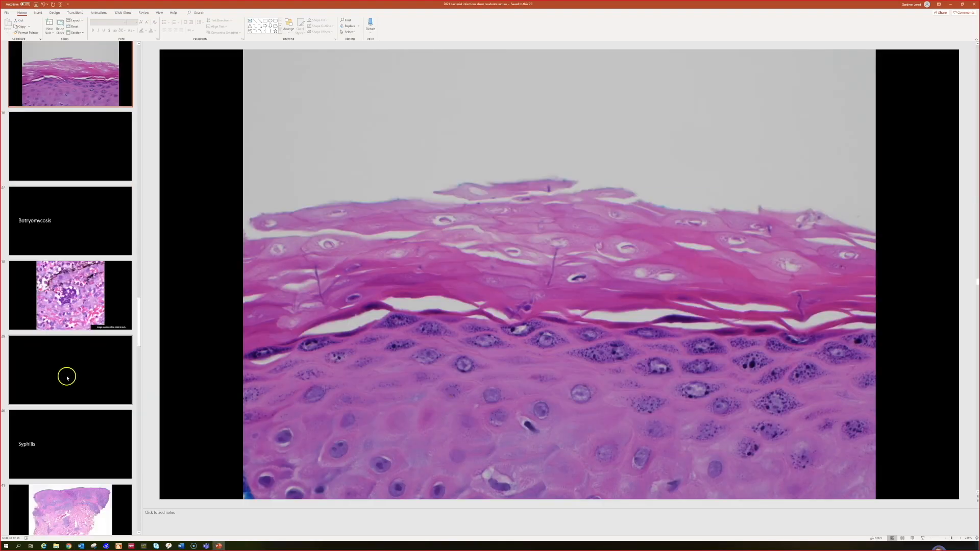
Leave the silver-stained slide and bring the infections lecture deck forward in PowerPoint
{"action": "scroll", "scroll_direction": "down", "scroll_amount": 3}
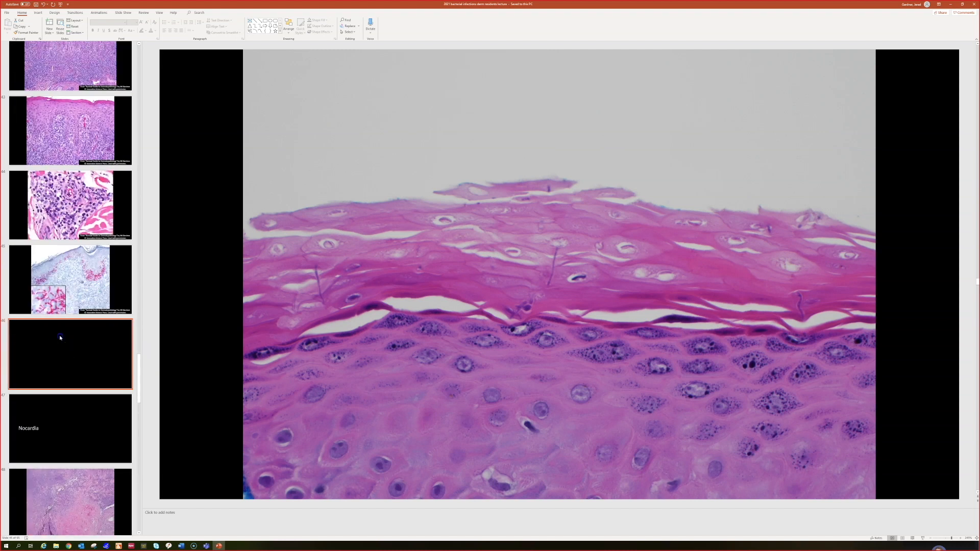
Select the spirochete immunostain slide thumbnail showing red-stained epidermis with its magnified inset
{"action": "left_click", "coordinate": [71, 280]}
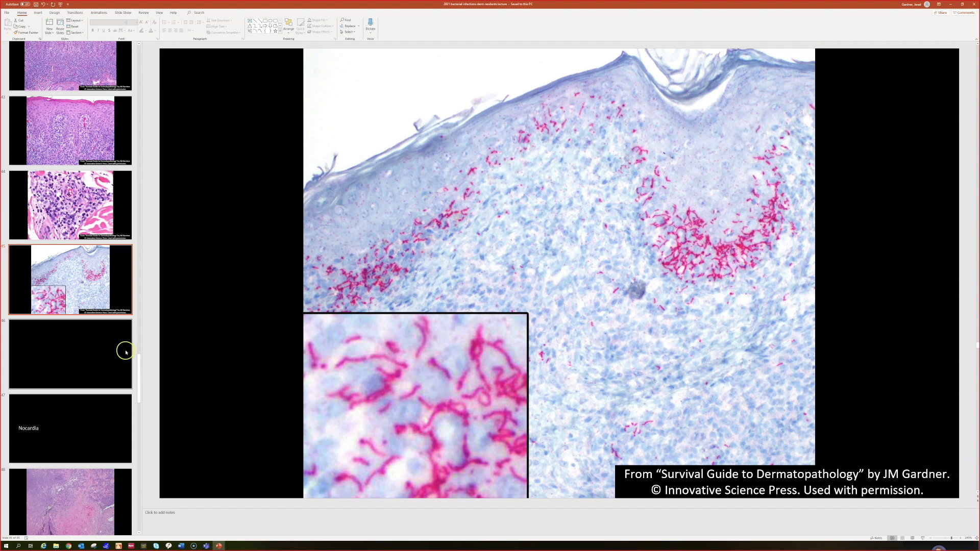